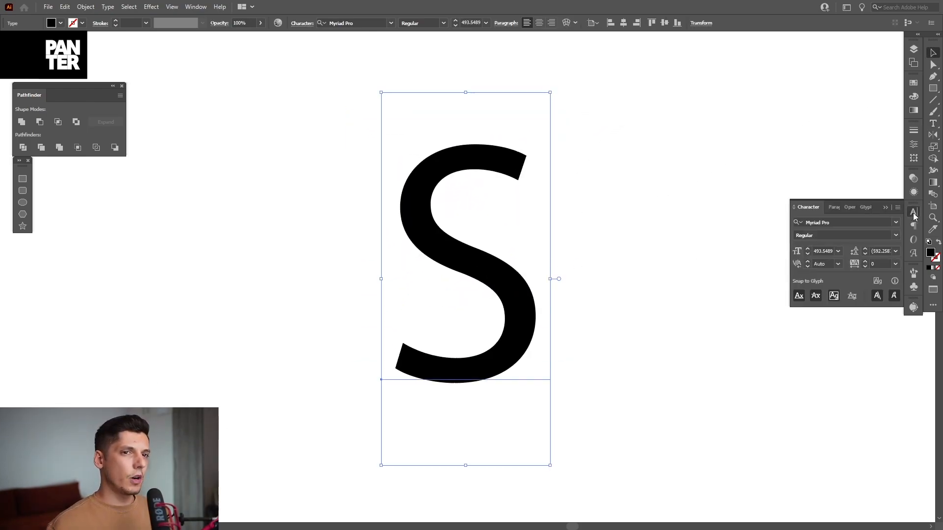
# Step: Set the letter S in Poppins ExtraLight and expand it into outlined shapes
pyautogui.click(841, 221)
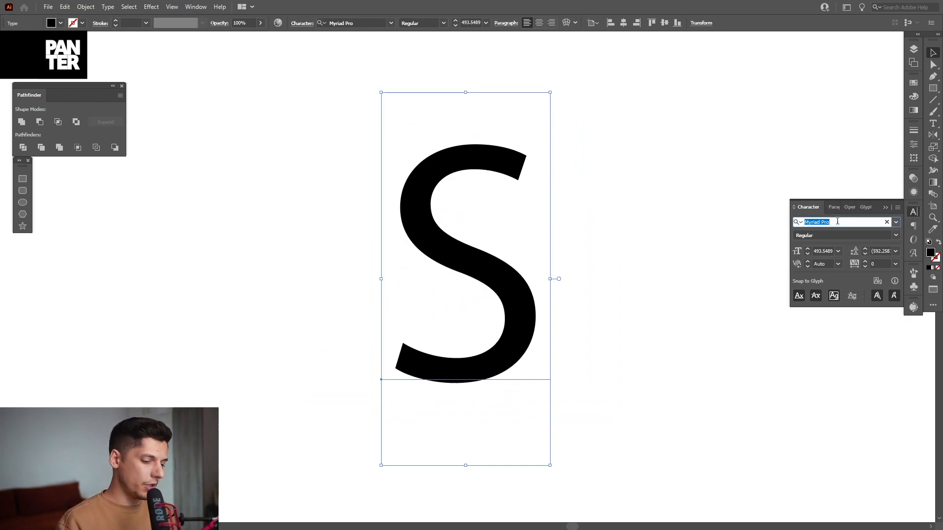
pyautogui.write('poppi')
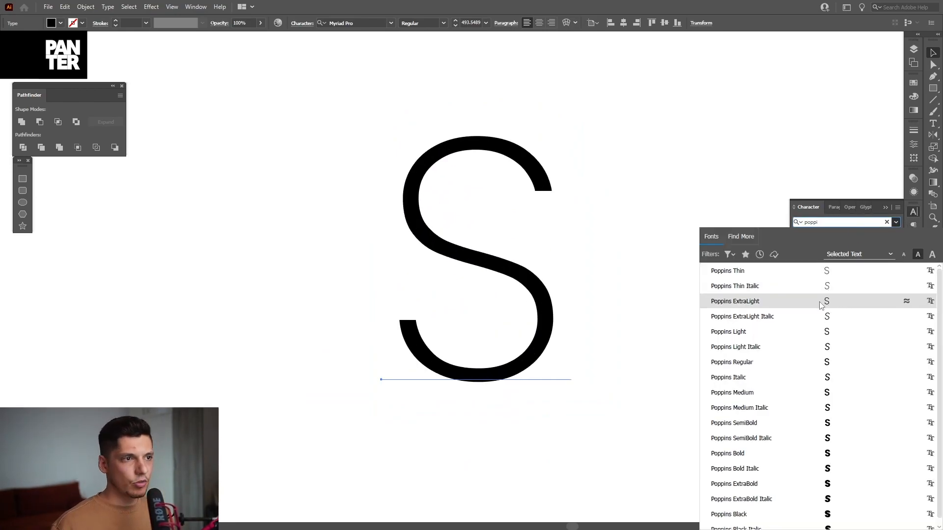
pyautogui.click(85, 6)
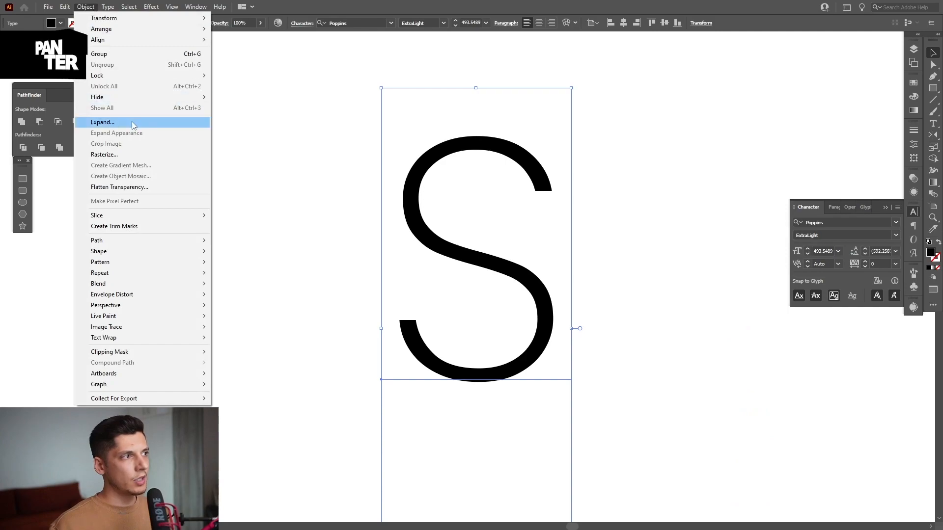
pyautogui.click(102, 122)
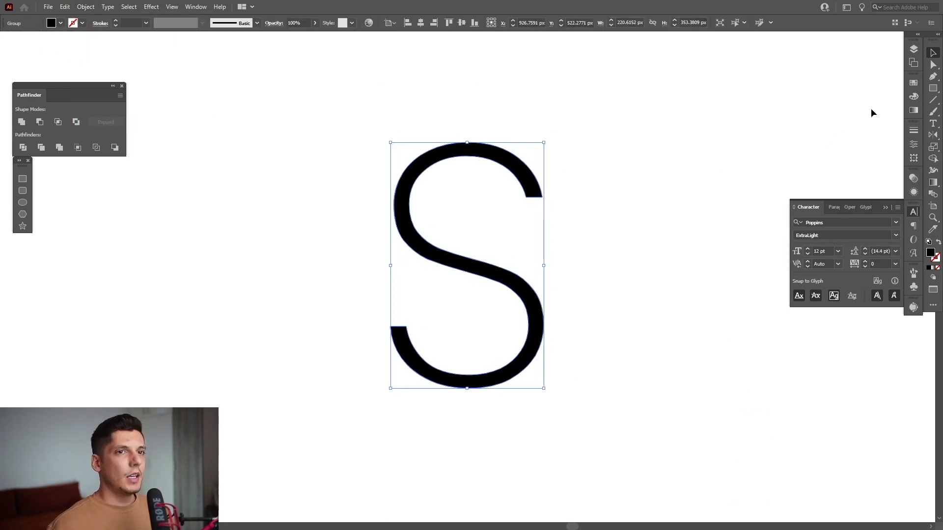
# Step: Fill the outlined S with a yellow-to-blue-to-pink gradient angled diagonally
pyautogui.click(913, 110)
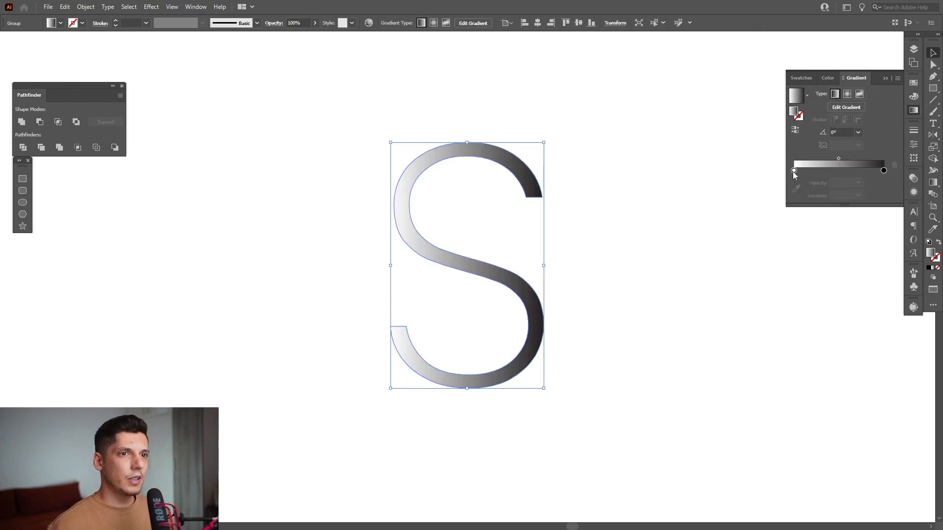
pyautogui.click(793, 170)
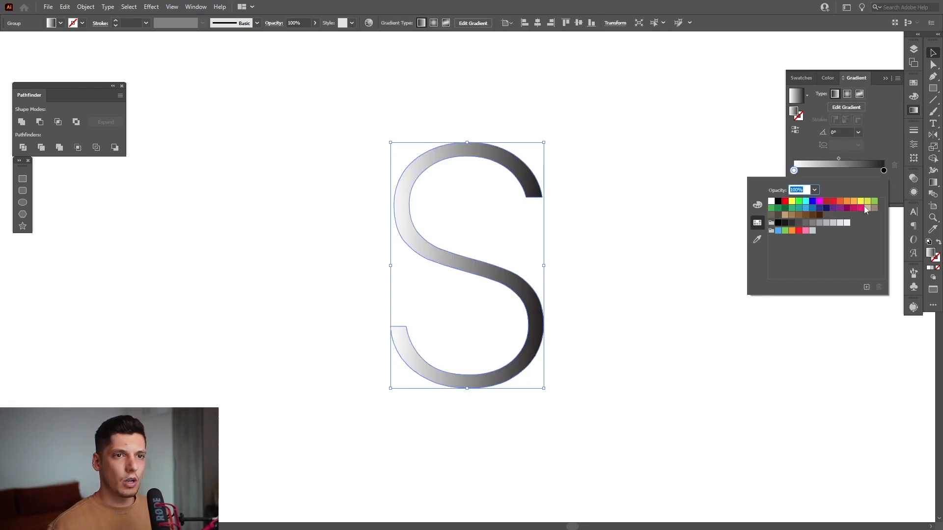
pyautogui.click(864, 208)
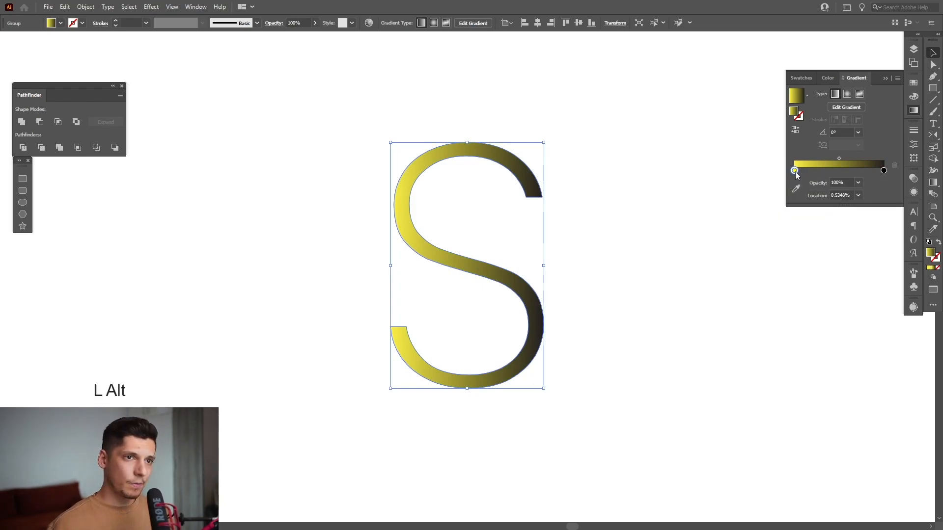
pyautogui.moveTo(795, 170); pyautogui.dragTo(838, 171)
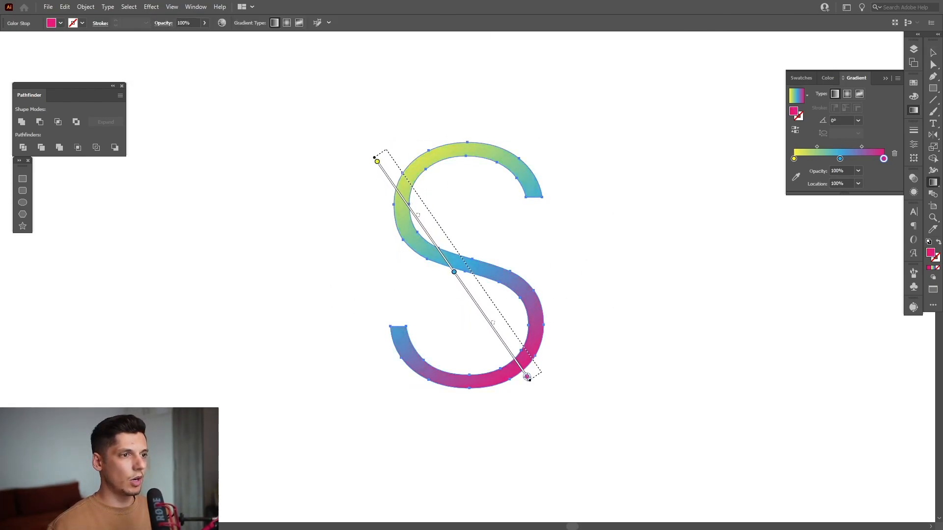
pyautogui.moveTo(527, 377); pyautogui.dragTo(511, 385)
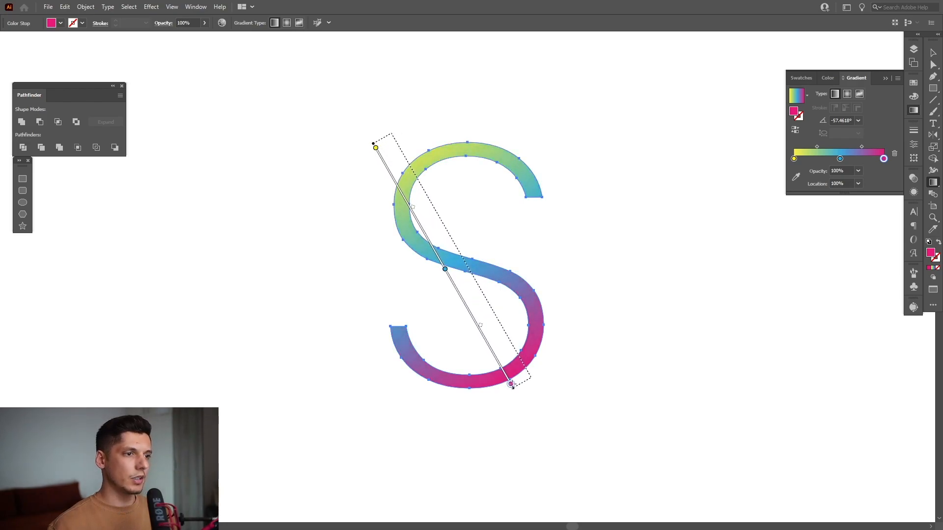
pyautogui.click(150, 6)
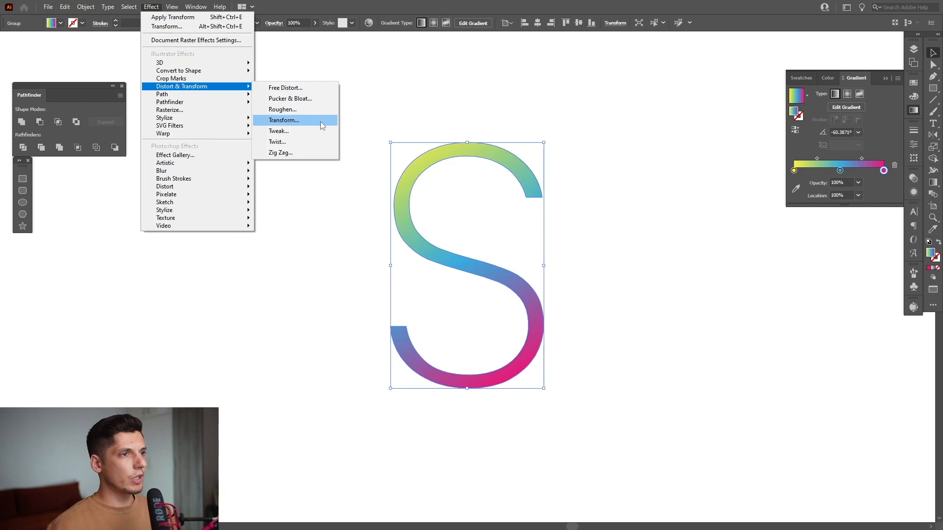
# Step: Apply a Transform effect: 30 copies, scale 96% by 97%, move 2 px and 0.2 px
pyautogui.click(283, 120)
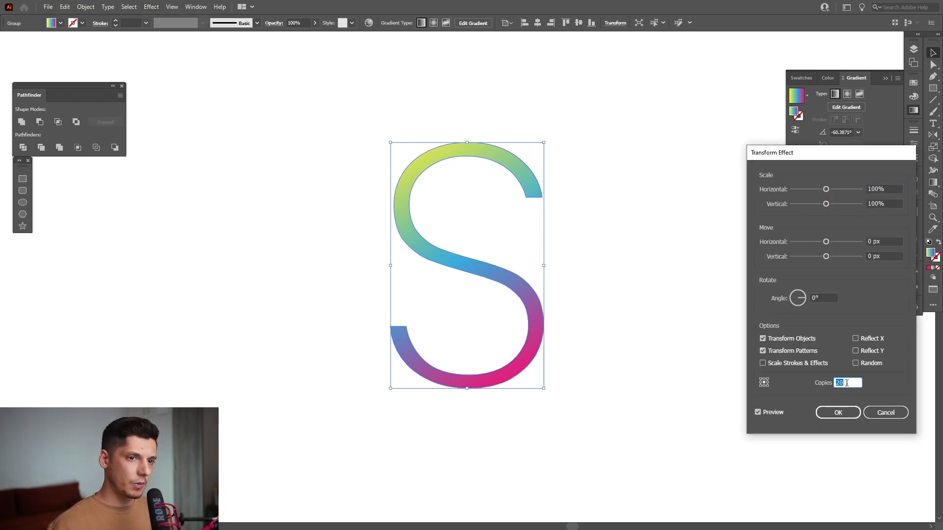
pyautogui.write('30')
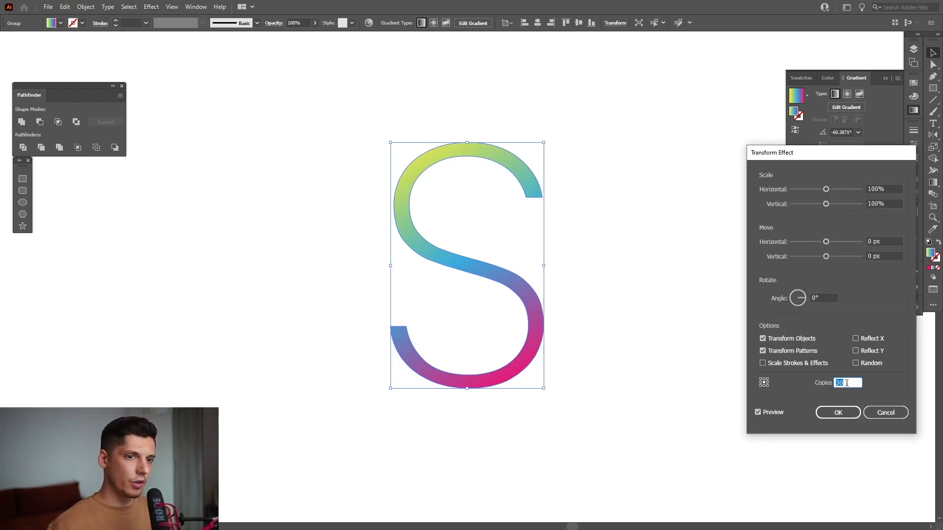
pyautogui.click(878, 188)
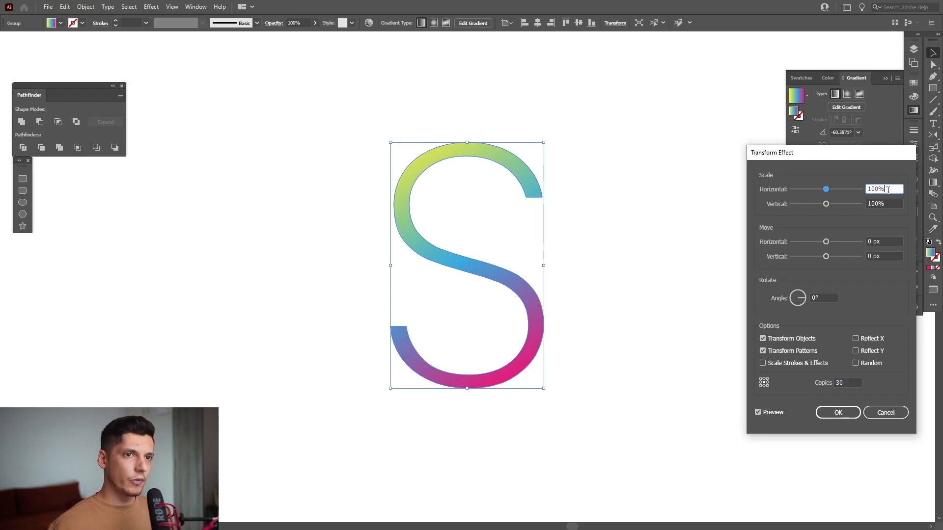
pyautogui.write('94%')
pyautogui.click(883, 203)
pyautogui.write('97')
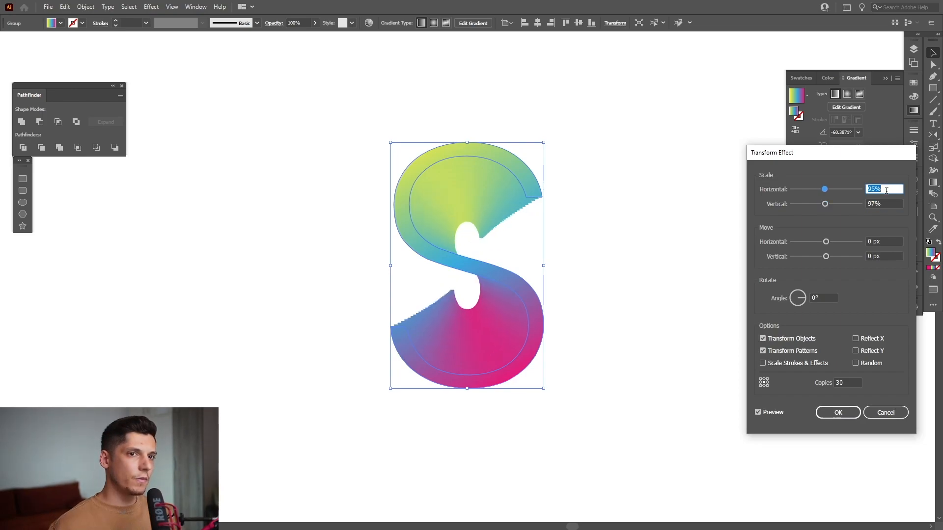
pyautogui.write('96%')
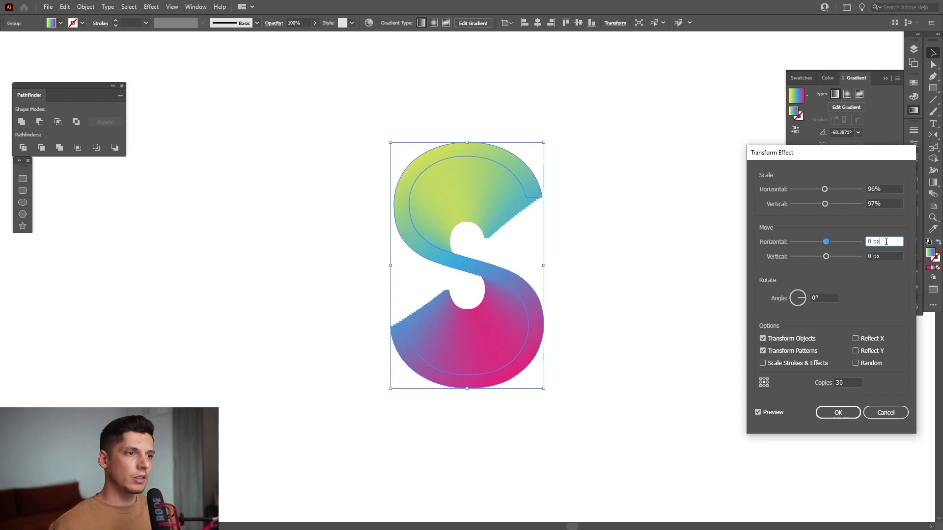
pyautogui.click(883, 241)
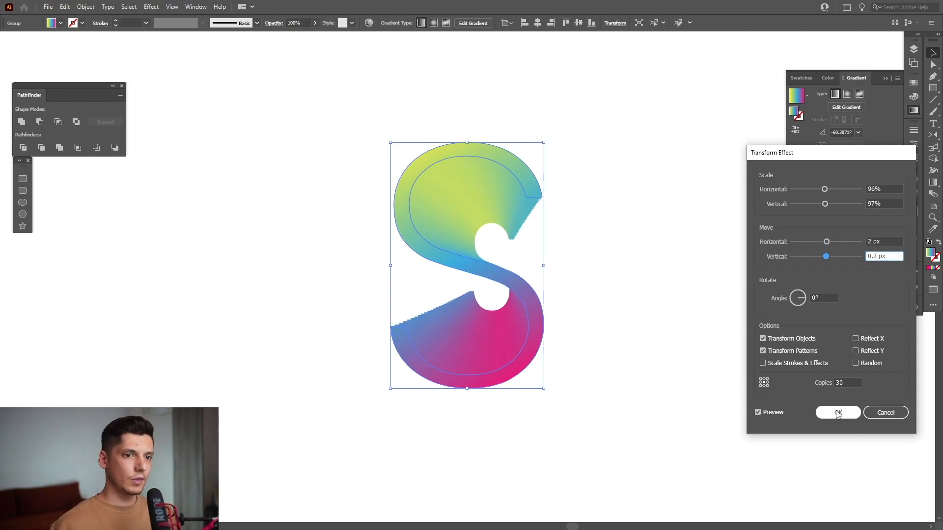
pyautogui.click(837, 413)
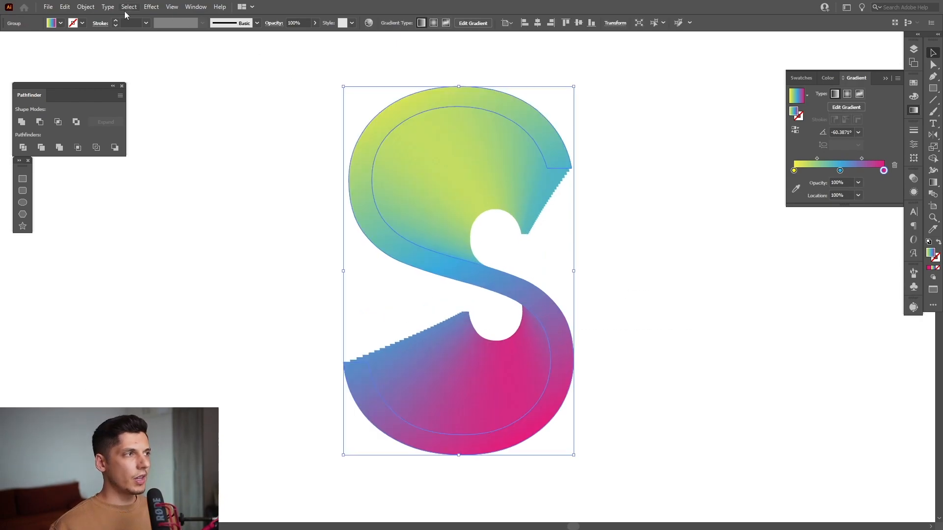
# Step: Expand the S's Transform effect appearance into individual layered gradient paths
pyautogui.click(85, 6)
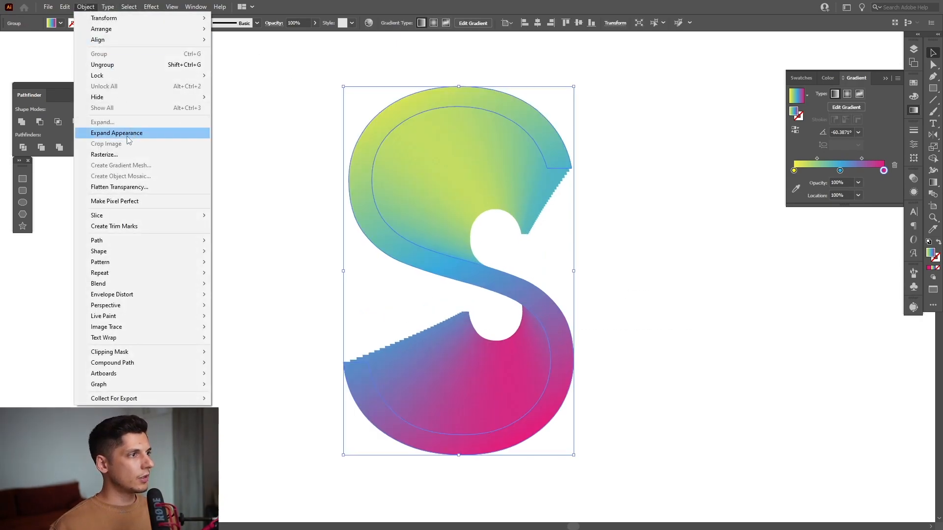
pyautogui.click(116, 133)
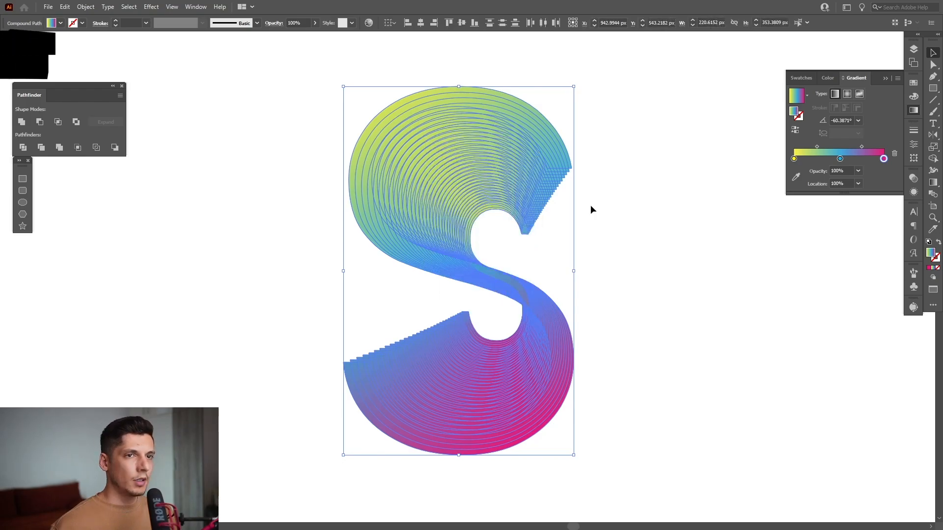
# Step: Change the expanded S layers' blend mode from Normal to Multiply
pyautogui.click(913, 177)
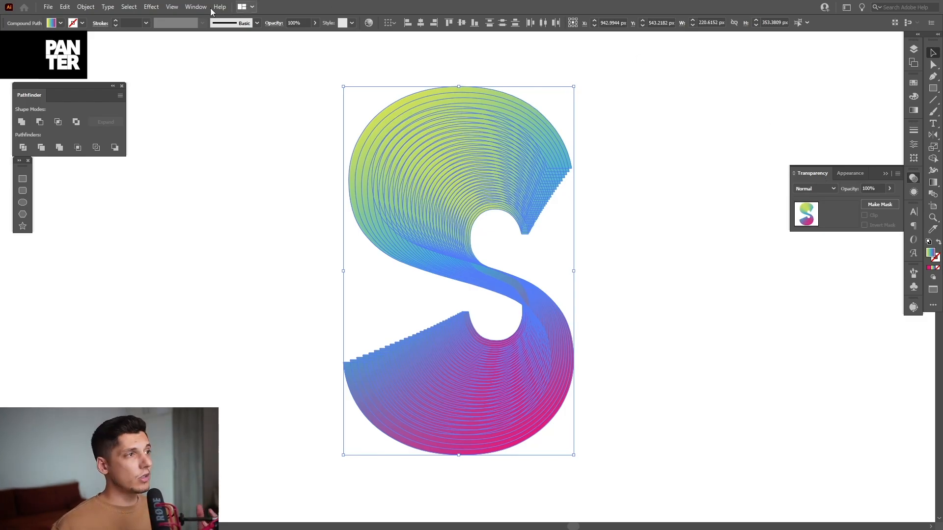
pyautogui.click(195, 6)
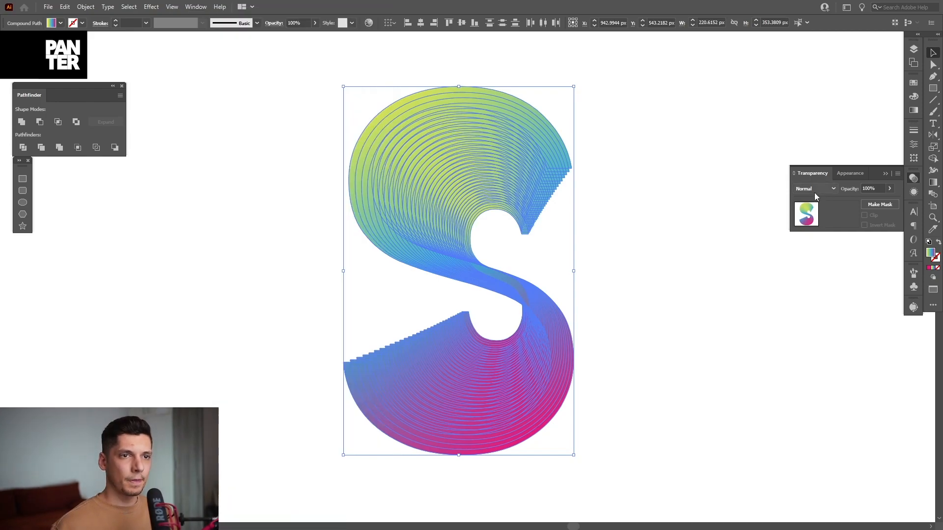
pyautogui.click(813, 188)
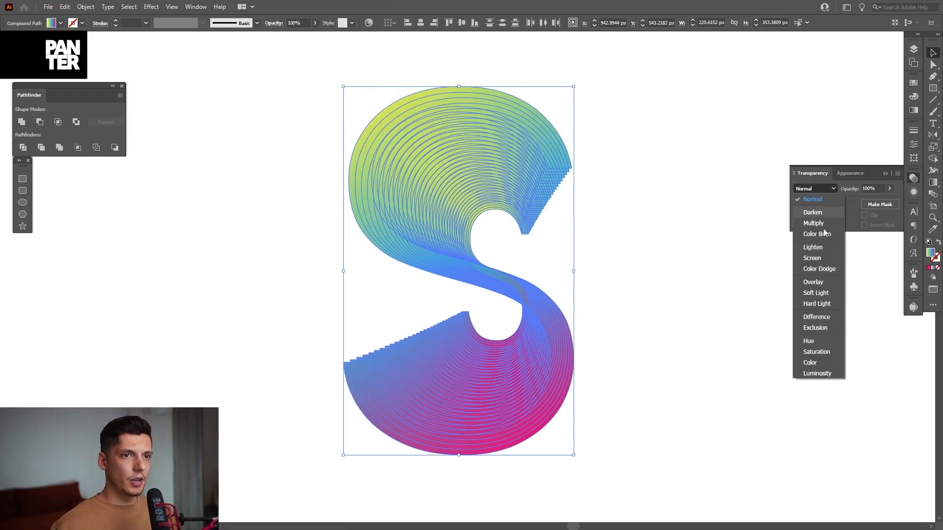
pyautogui.click(813, 223)
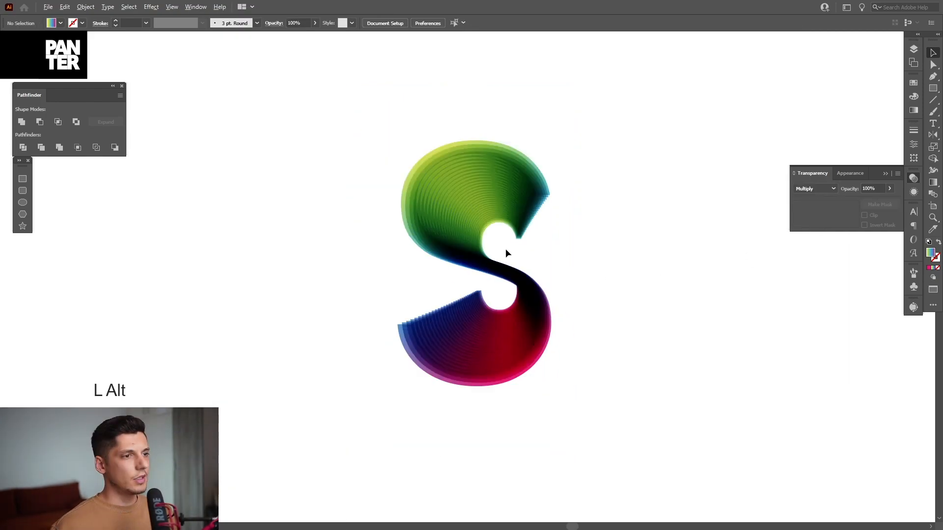
pyautogui.scroll(-3)
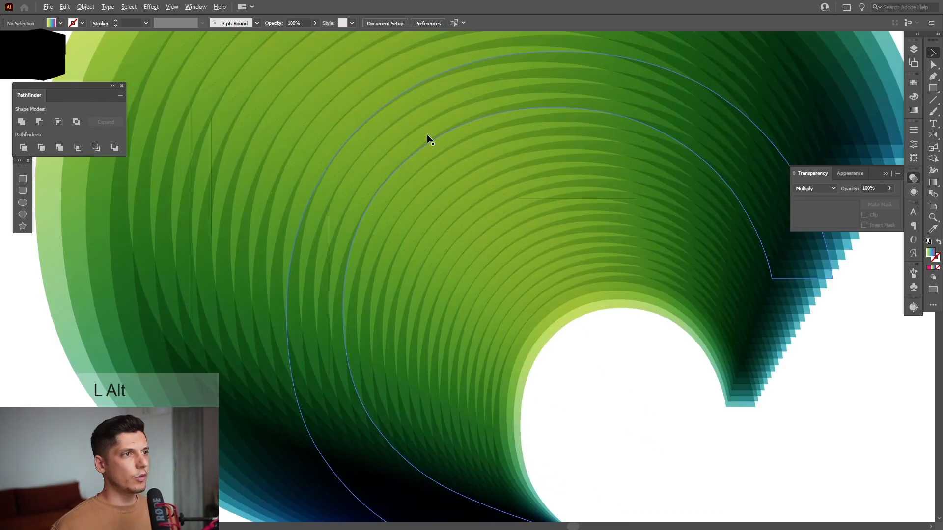